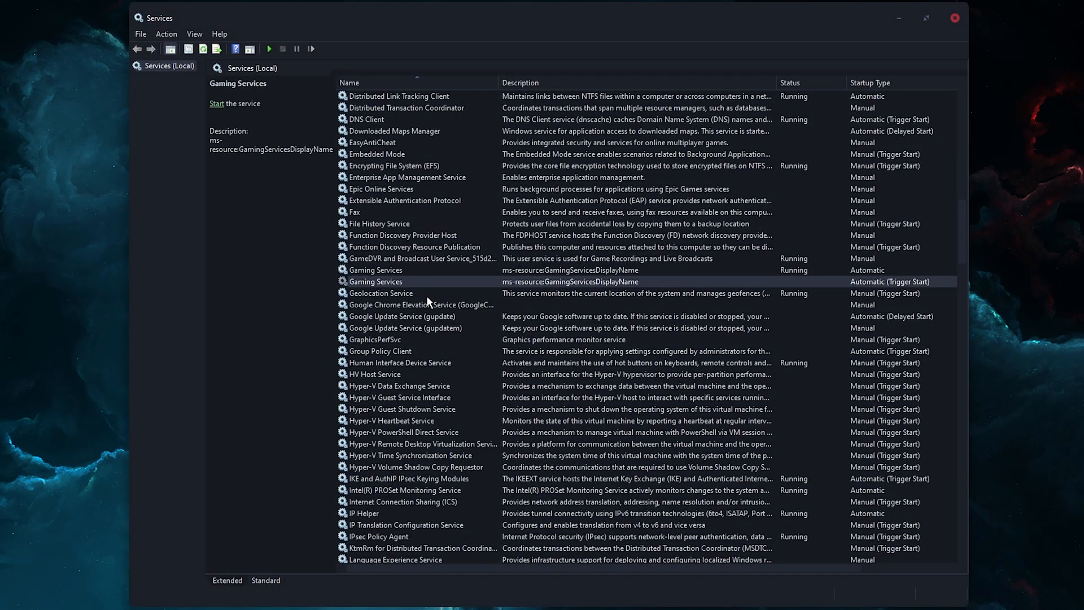
{"action": "mouse_move", "coordinate": [443, 288]}
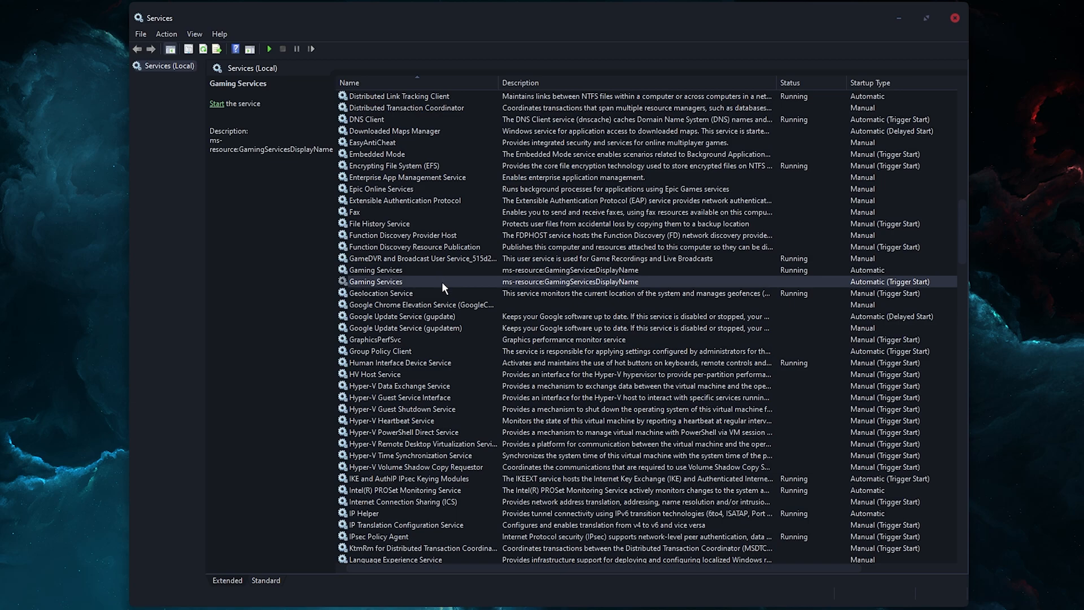
- Attempt to start the stopped Gaming Services service and dismiss the Error 31 failure message
{"action": "left_click", "coordinate": [377, 270]}
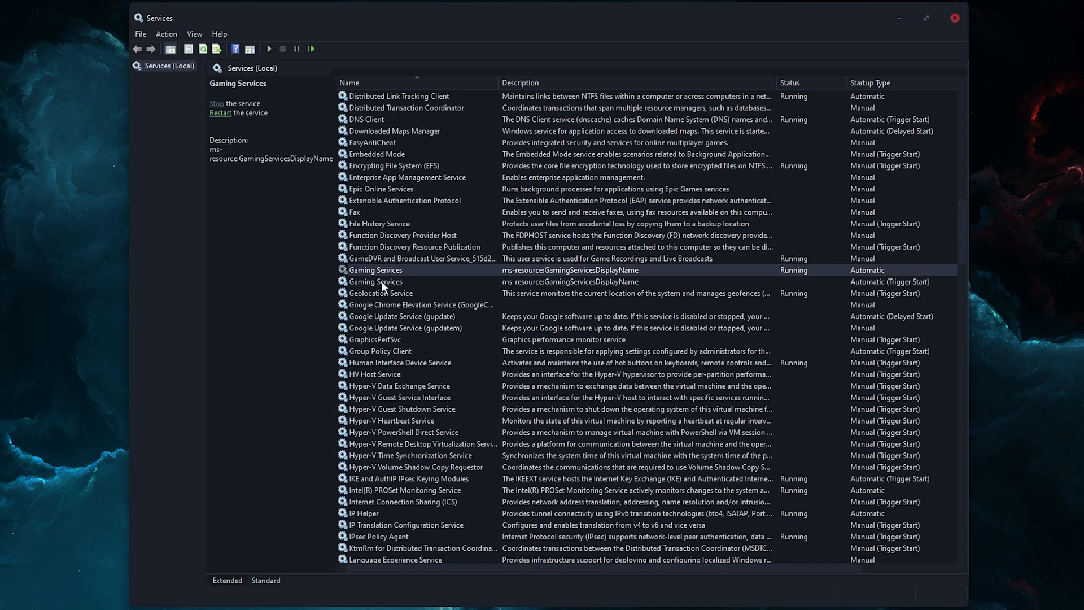
{"action": "left_click", "coordinate": [376, 281]}
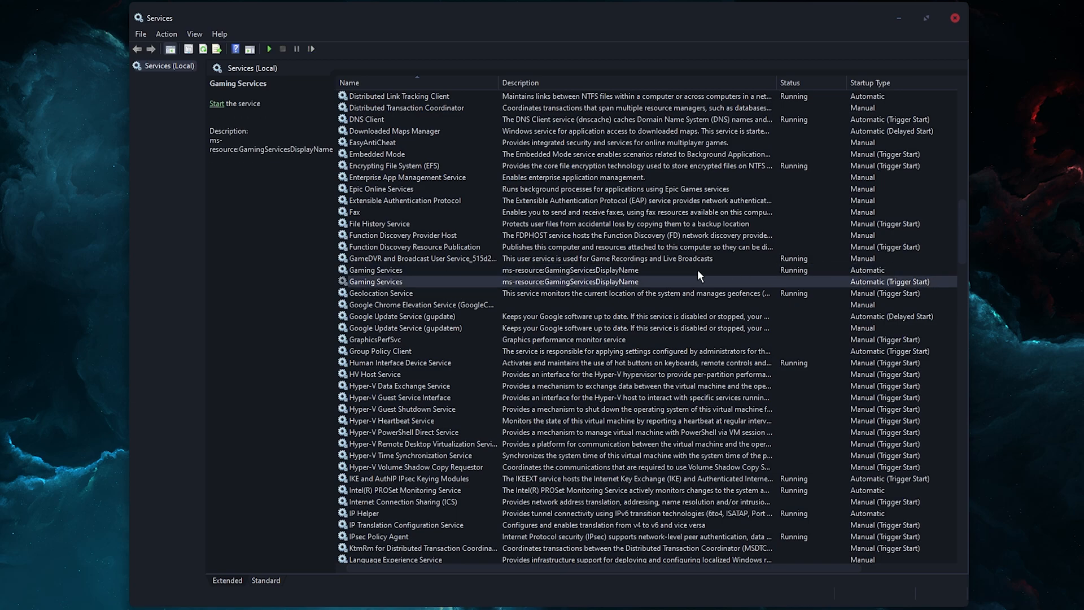
{"action": "mouse_move", "coordinate": [479, 285]}
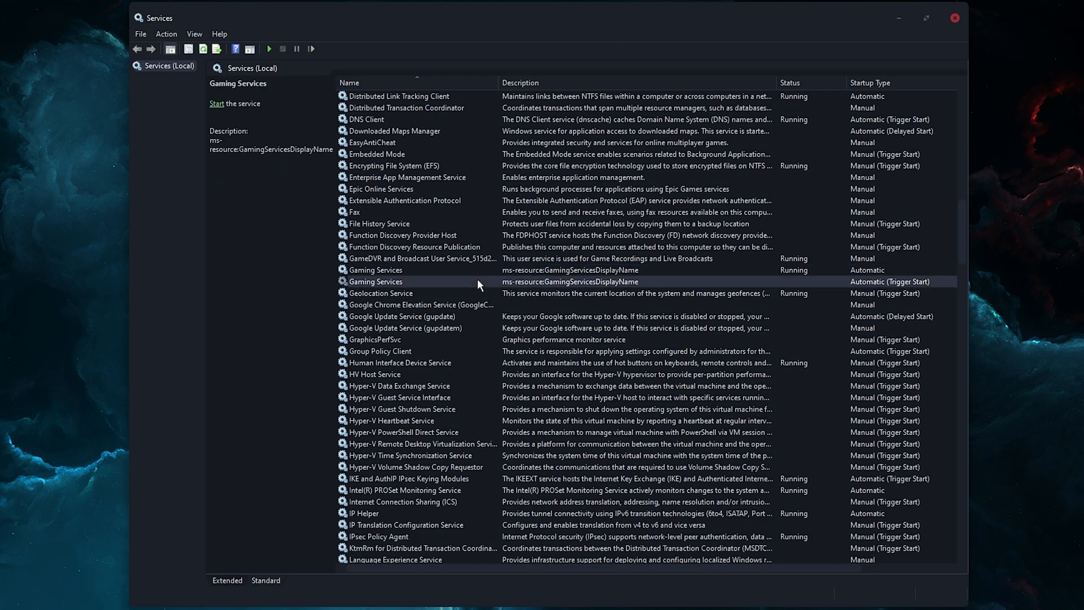
{"action": "right_click", "coordinate": [375, 281]}
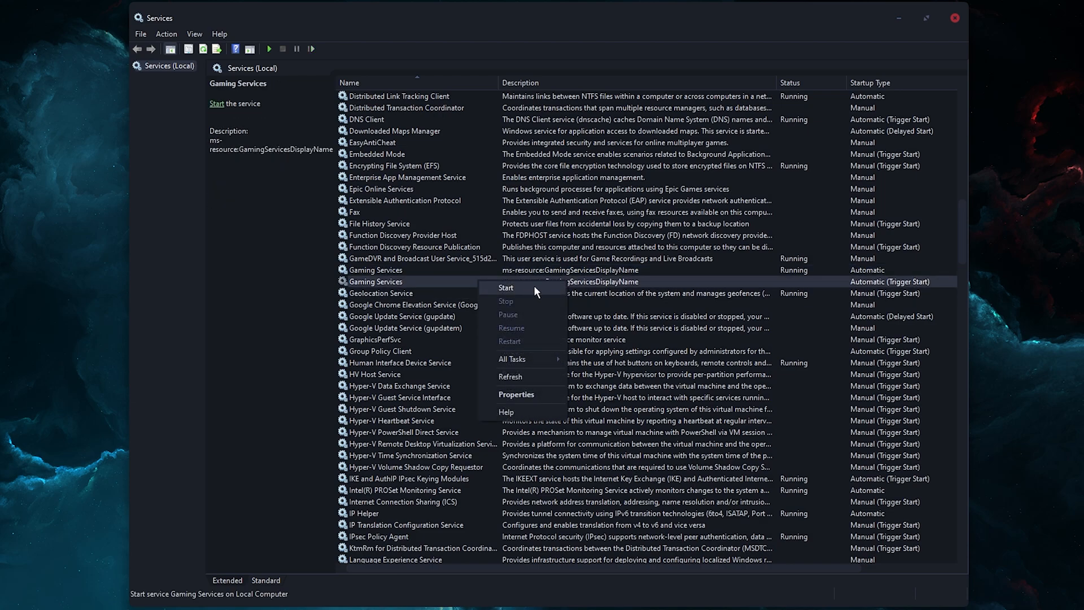
{"action": "left_click", "coordinate": [506, 287]}
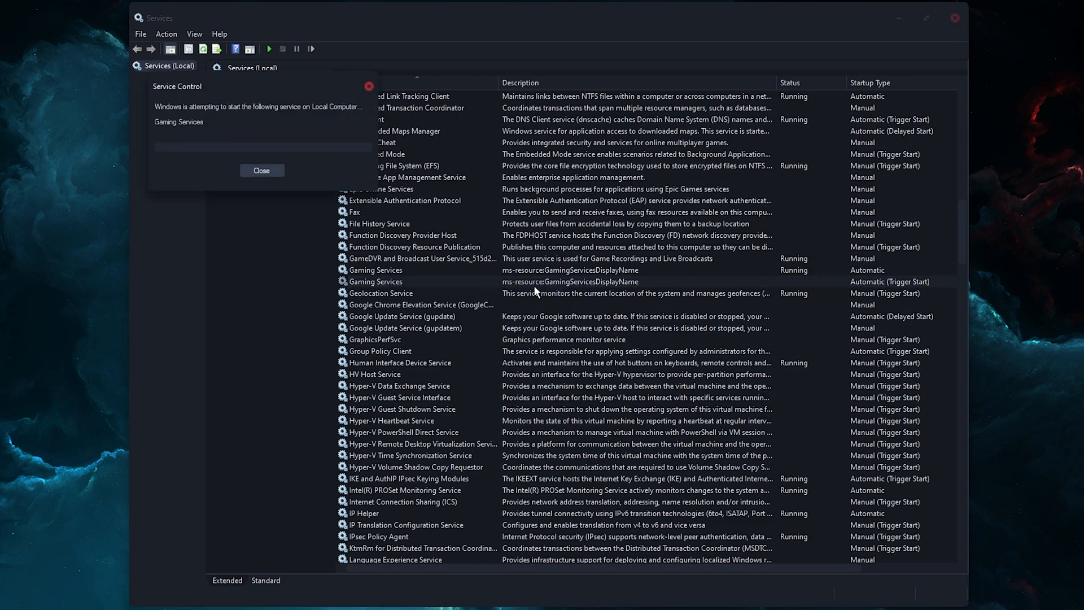
{"action": "left_click", "coordinate": [261, 171]}
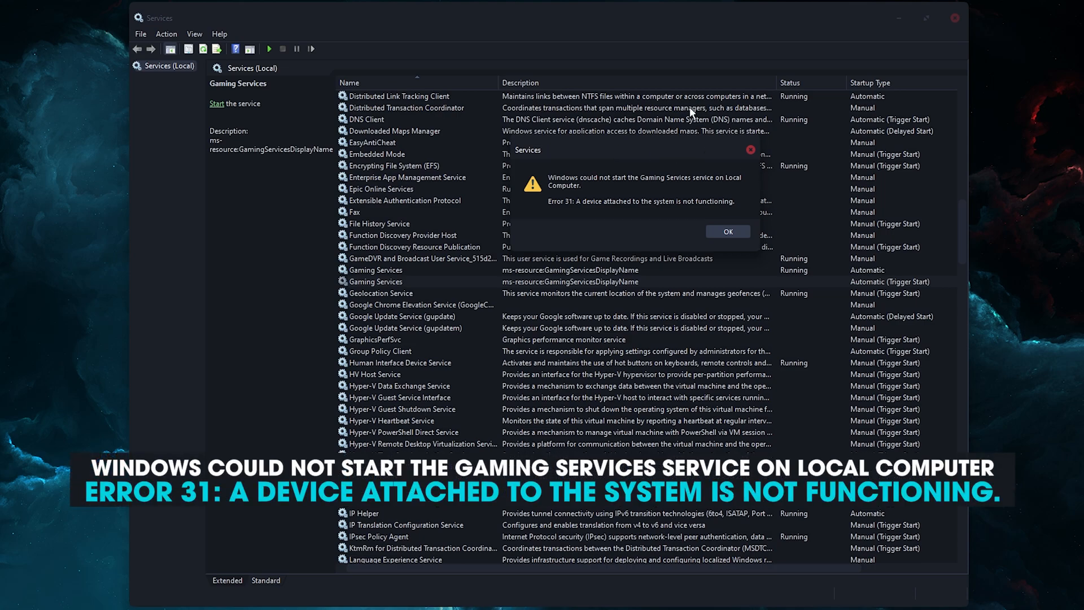
{"action": "mouse_move", "coordinate": [606, 208]}
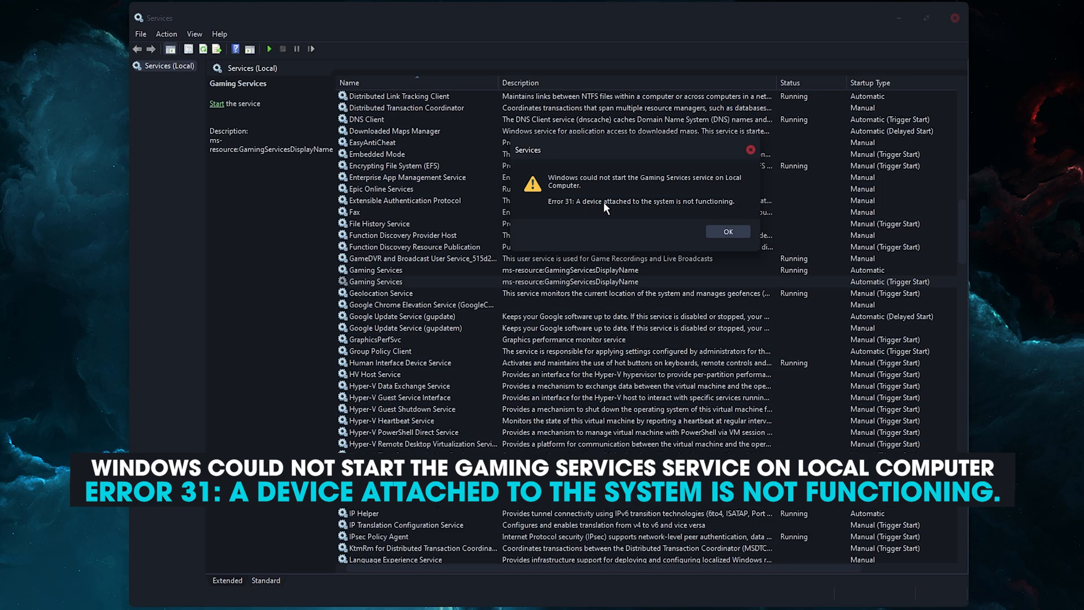
{"action": "left_click", "coordinate": [727, 231]}
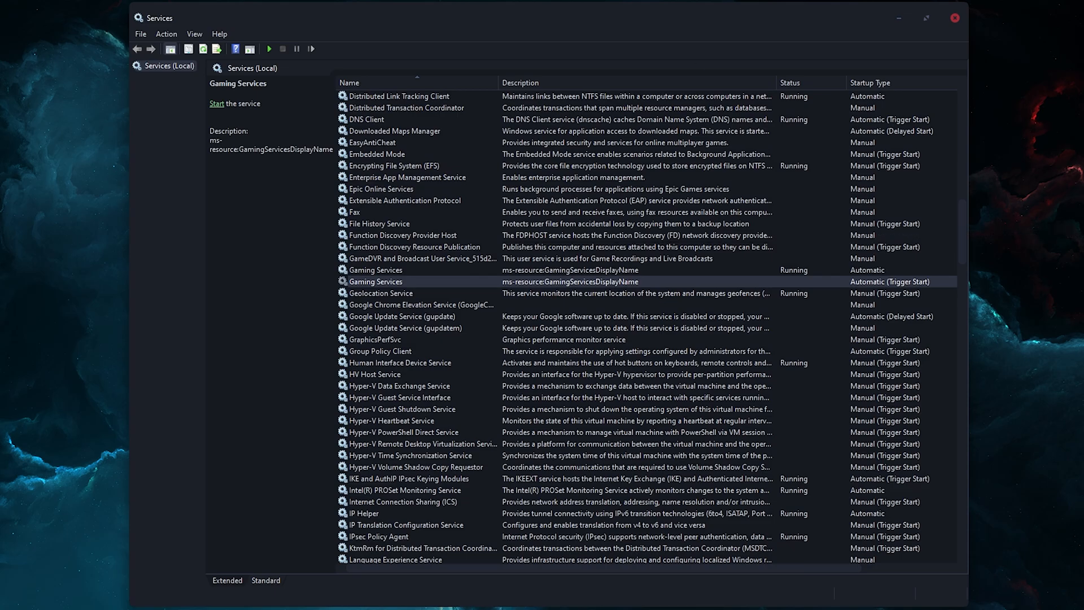
- Leave Services and go to Update & Security in Windows Settings
{"action": "left_click", "coordinate": [925, 18]}
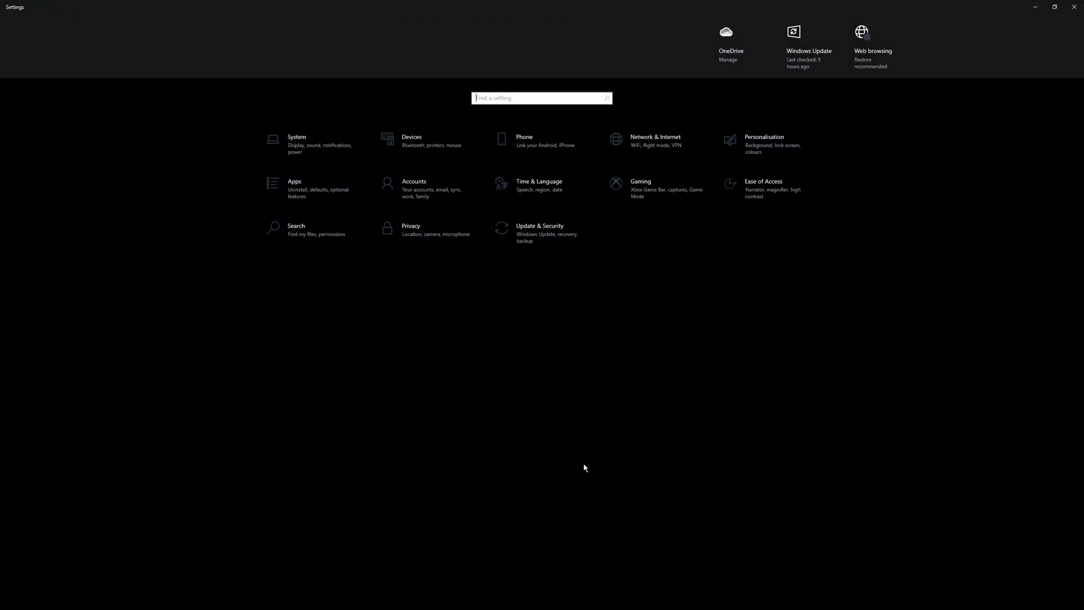
{"action": "mouse_move", "coordinate": [540, 233]}
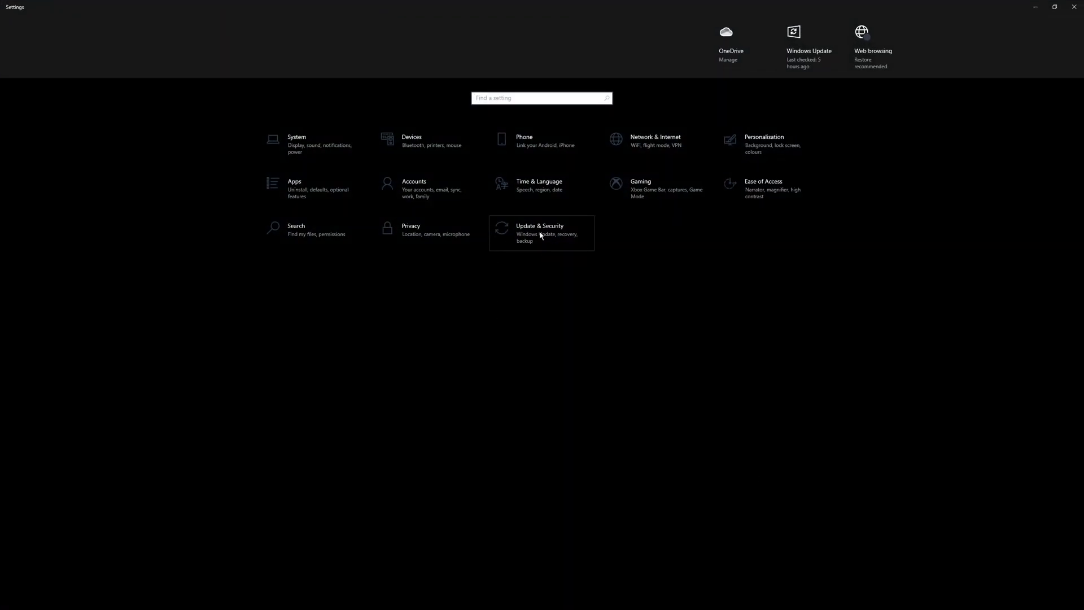
{"action": "left_click", "coordinate": [541, 233]}
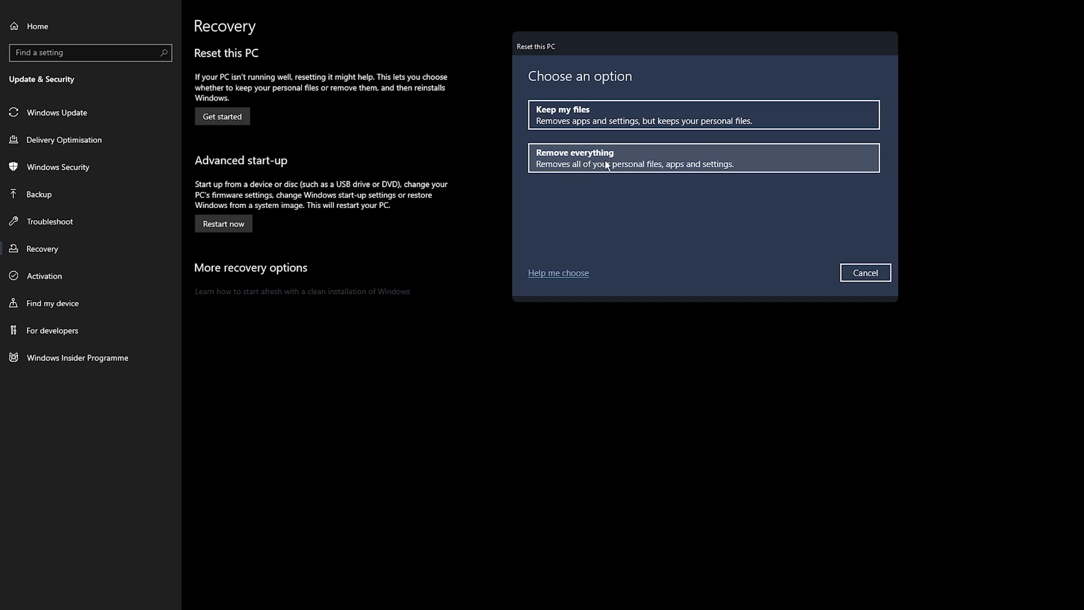
{"action": "mouse_move", "coordinate": [865, 272]}
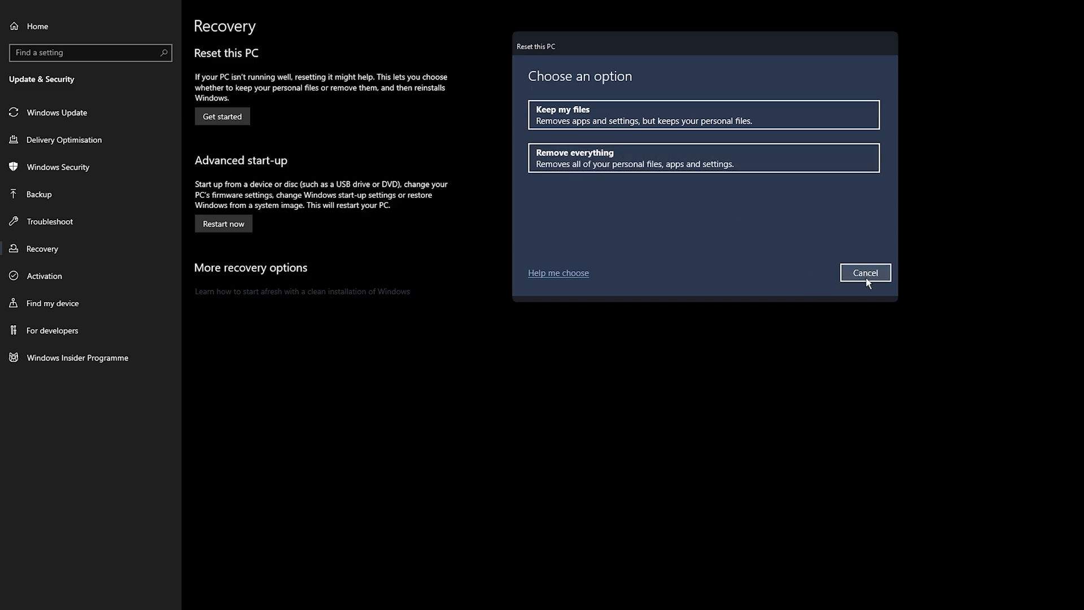
- Cancel the Reset this PC dialog, leaving the Recovery page with no reset started
{"action": "left_click", "coordinate": [864, 272]}
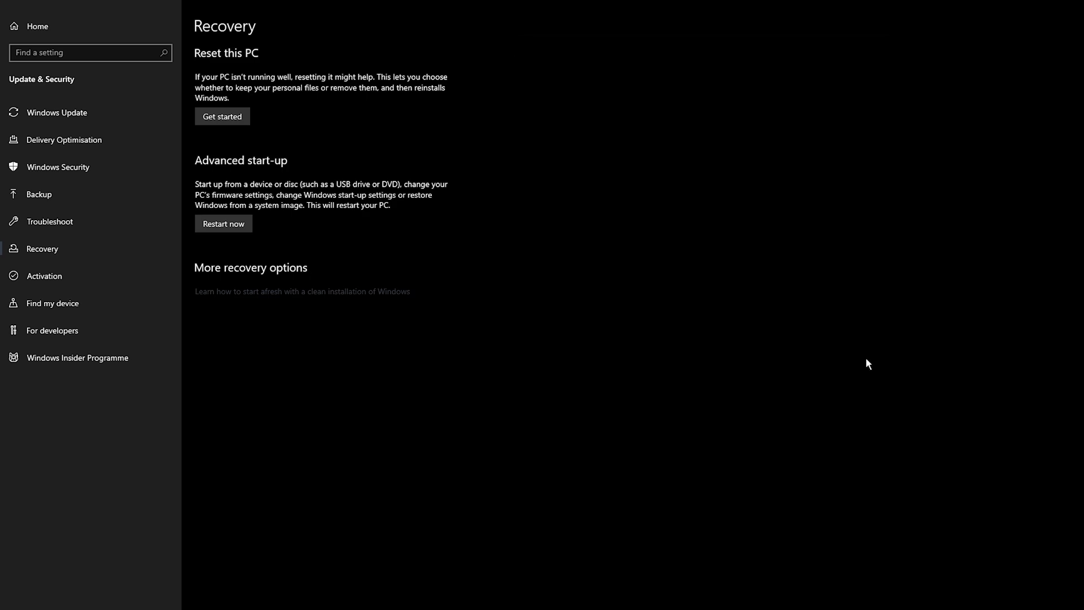
{"action": "mouse_move", "coordinate": [485, 341]}
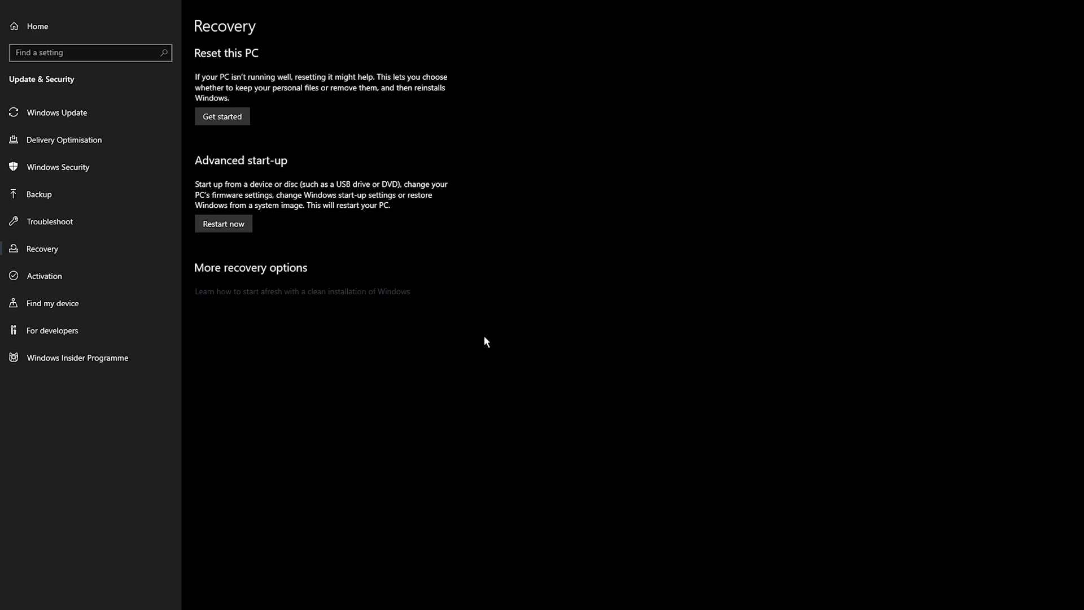
{"action": "mouse_move", "coordinate": [502, 311]}
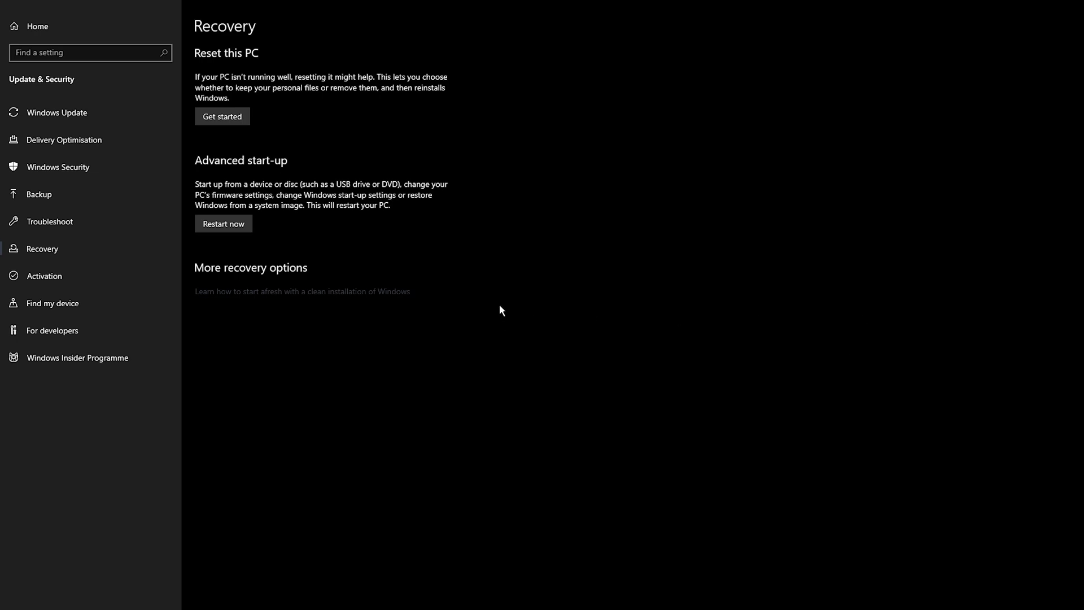
{"action": "mouse_move", "coordinate": [534, 270]}
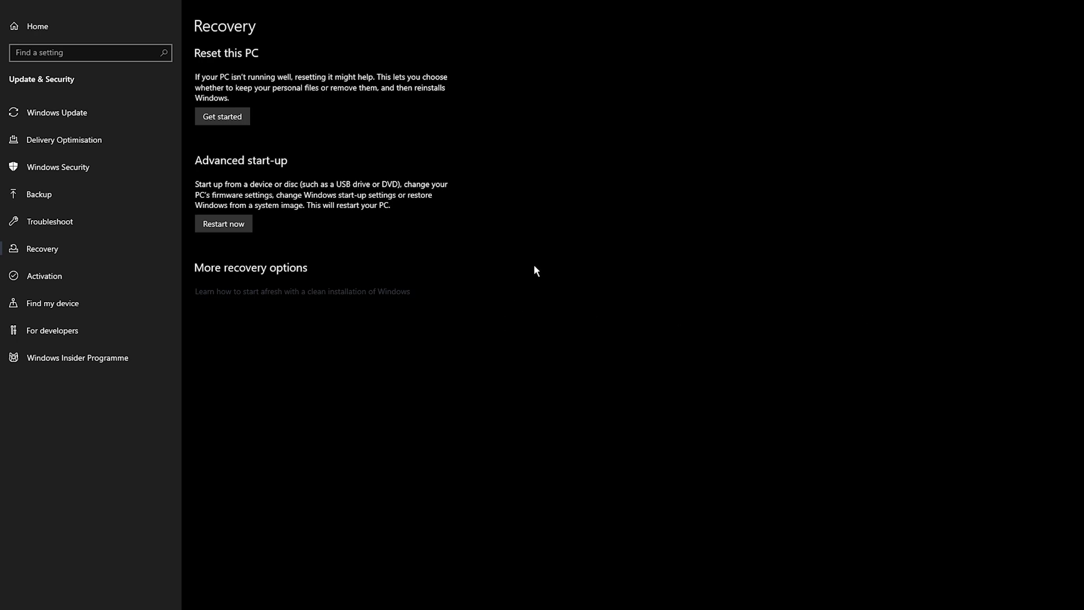
{"action": "left_click", "coordinate": [223, 117]}
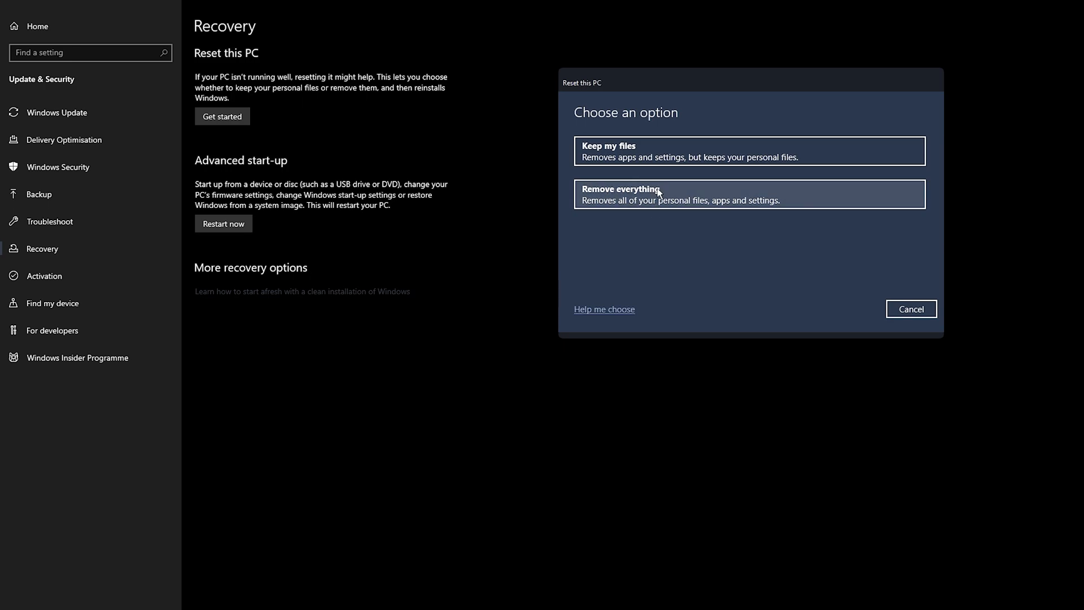
{"action": "mouse_move", "coordinate": [773, 272]}
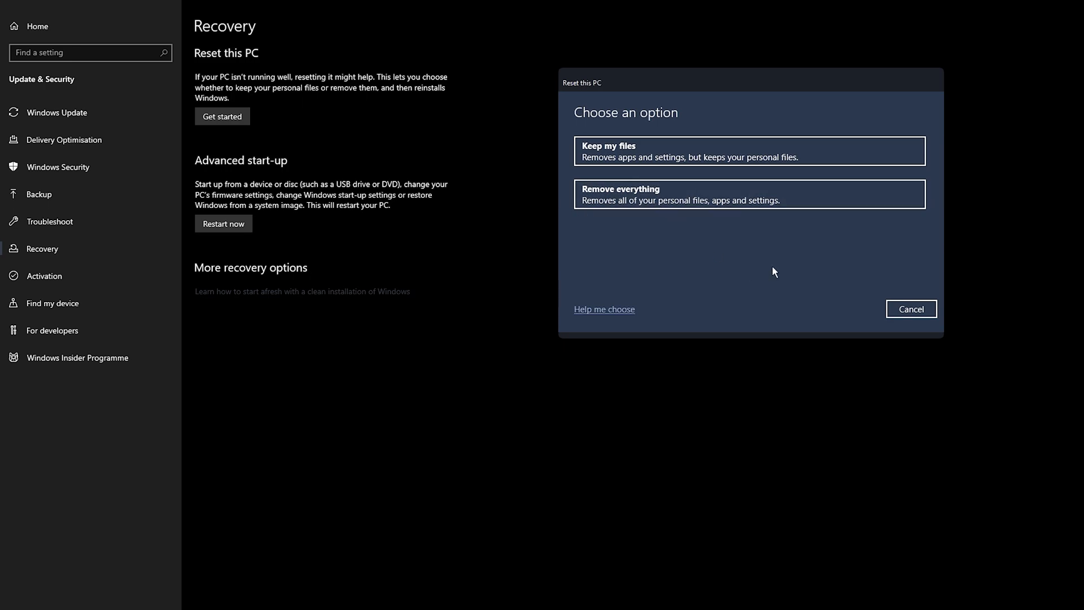
{"action": "mouse_move", "coordinate": [967, 251]}
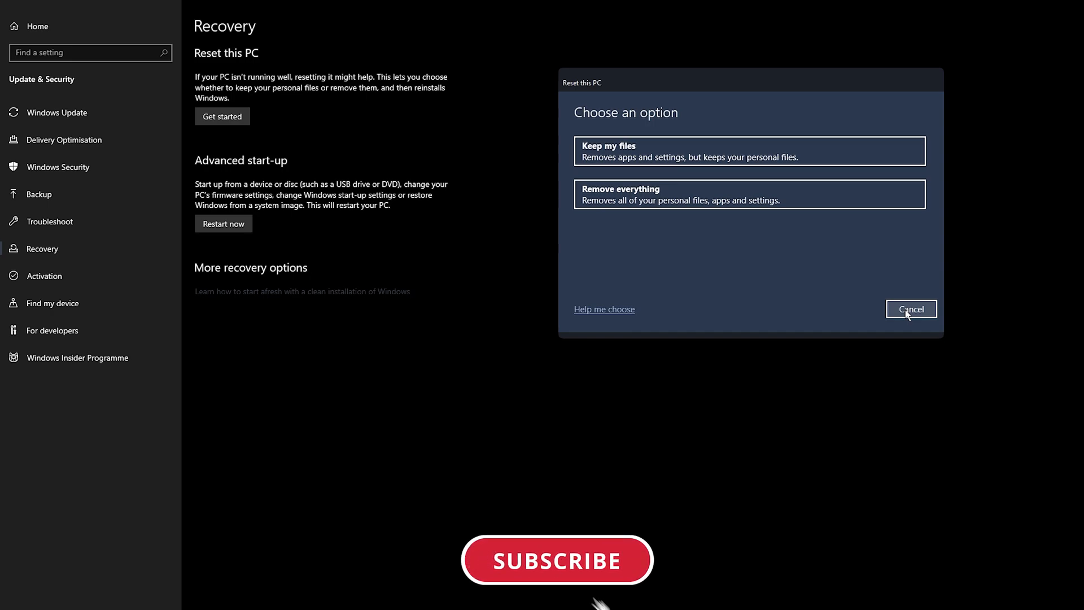
{"action": "left_click", "coordinate": [557, 560]}
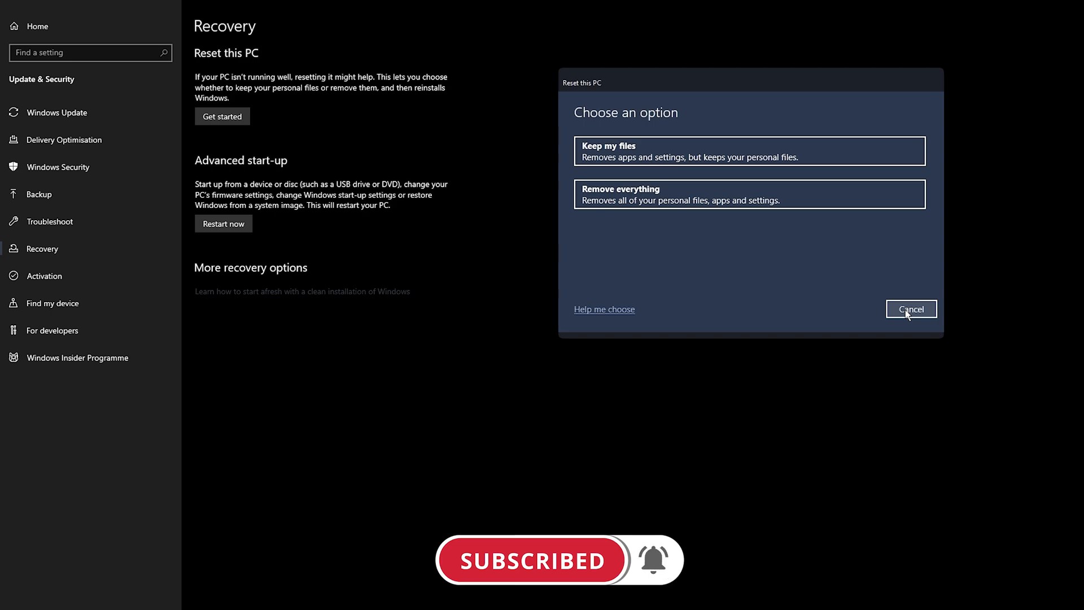
{"action": "left_click", "coordinate": [910, 308]}
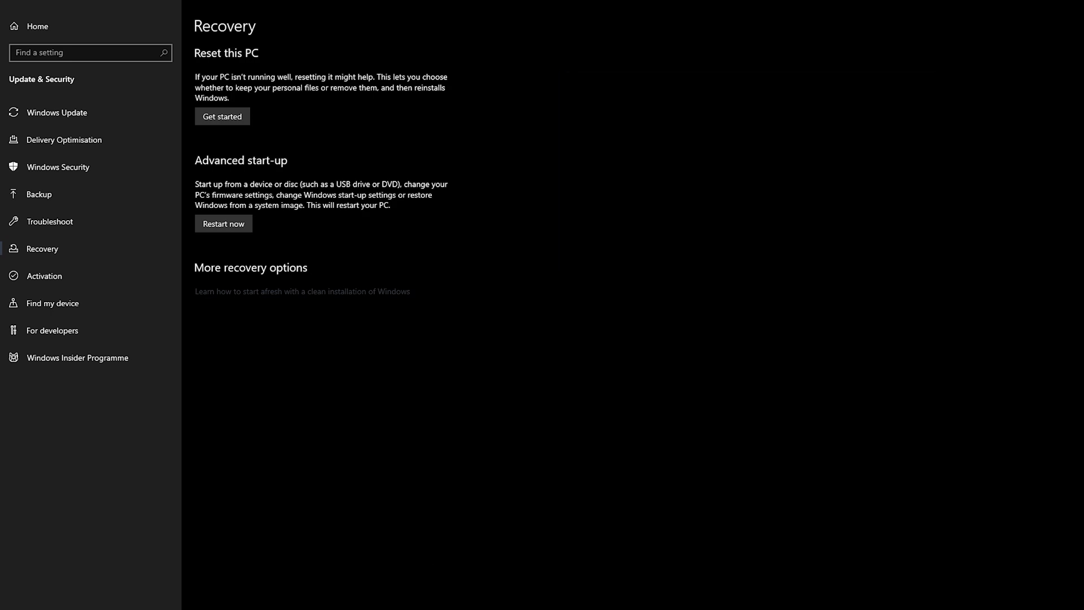